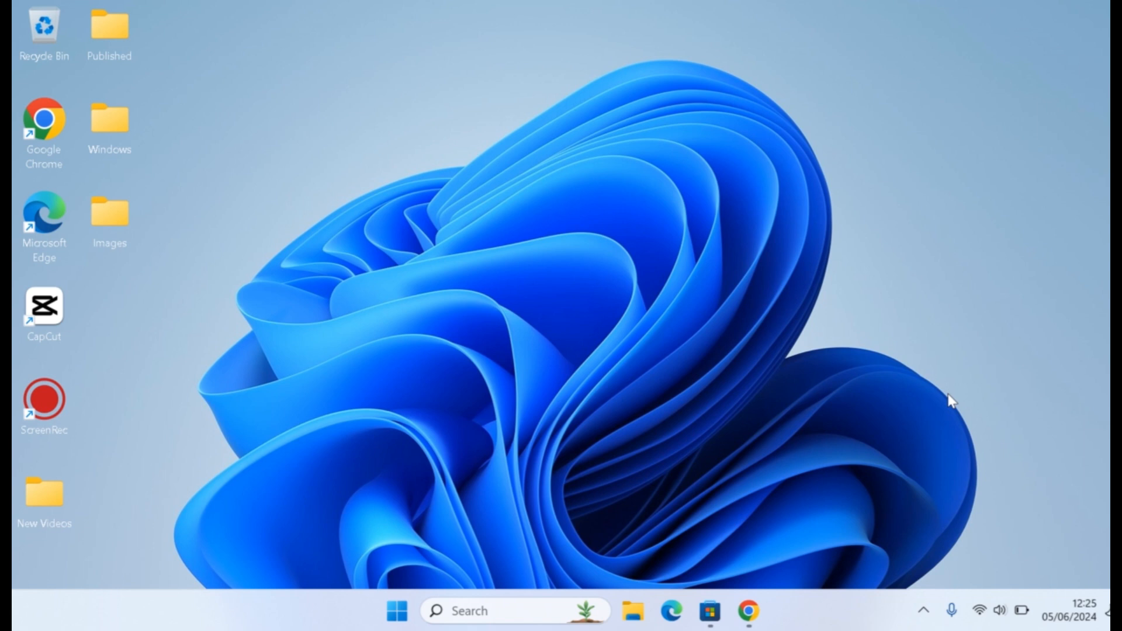
{"action": "mouse_move", "coordinate": [614, 588]}
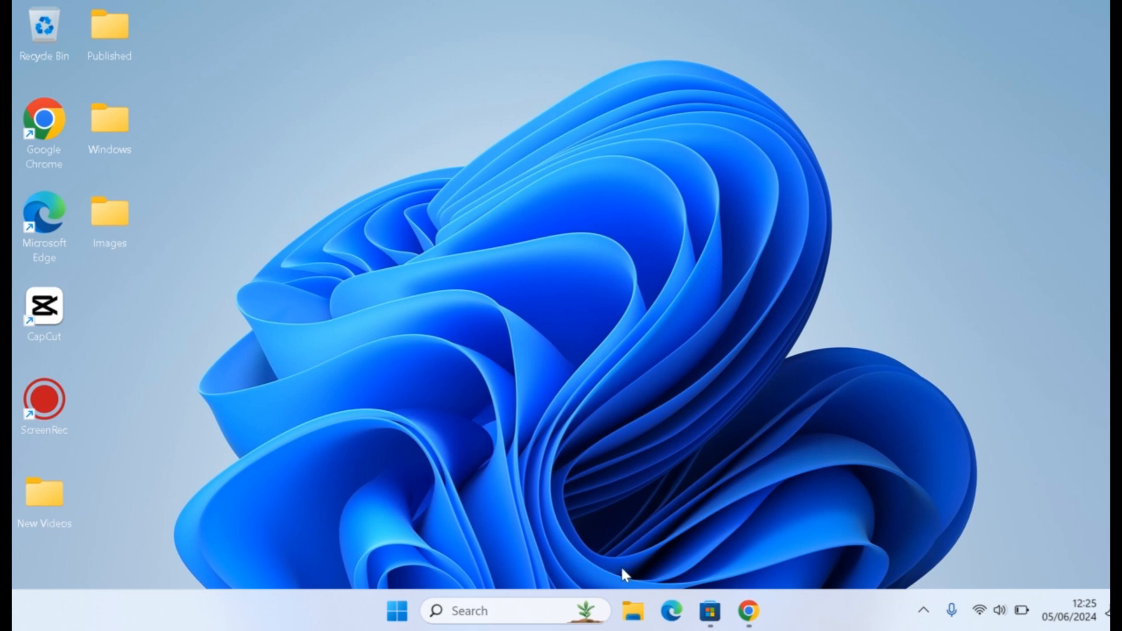
Launch the DirectX Diagnostic Tool by running dxdiag from the Run dialog.
{"action": "type", "text": "dxdiag"}
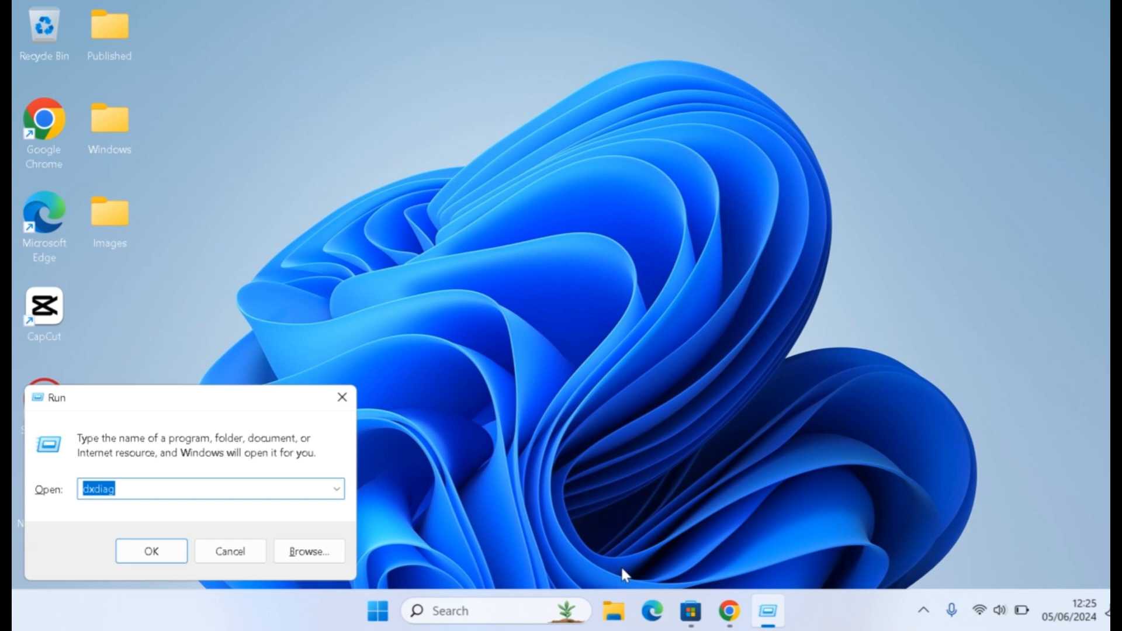
{"action": "mouse_move", "coordinate": [381, 556]}
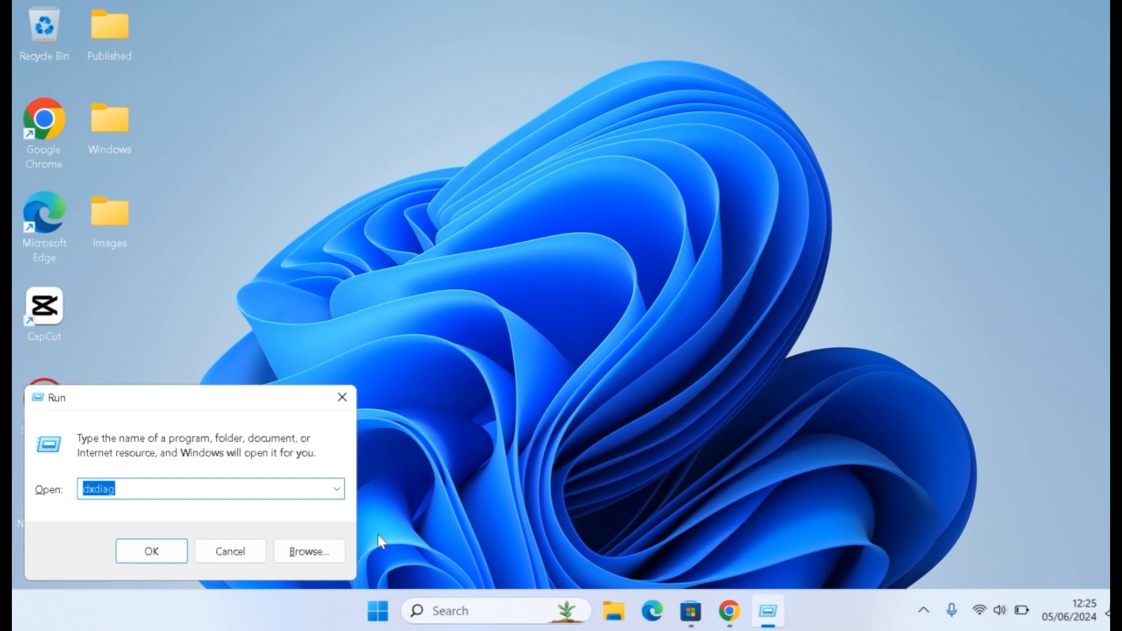
{"action": "left_click", "coordinate": [266, 484]}
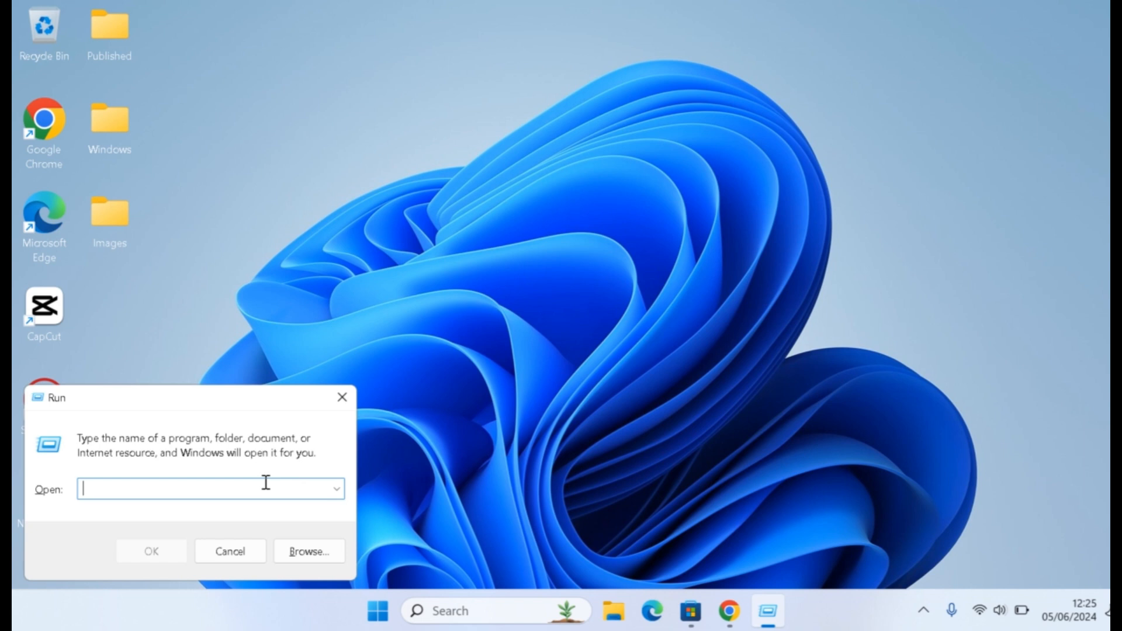
{"action": "type", "text": "dxd"}
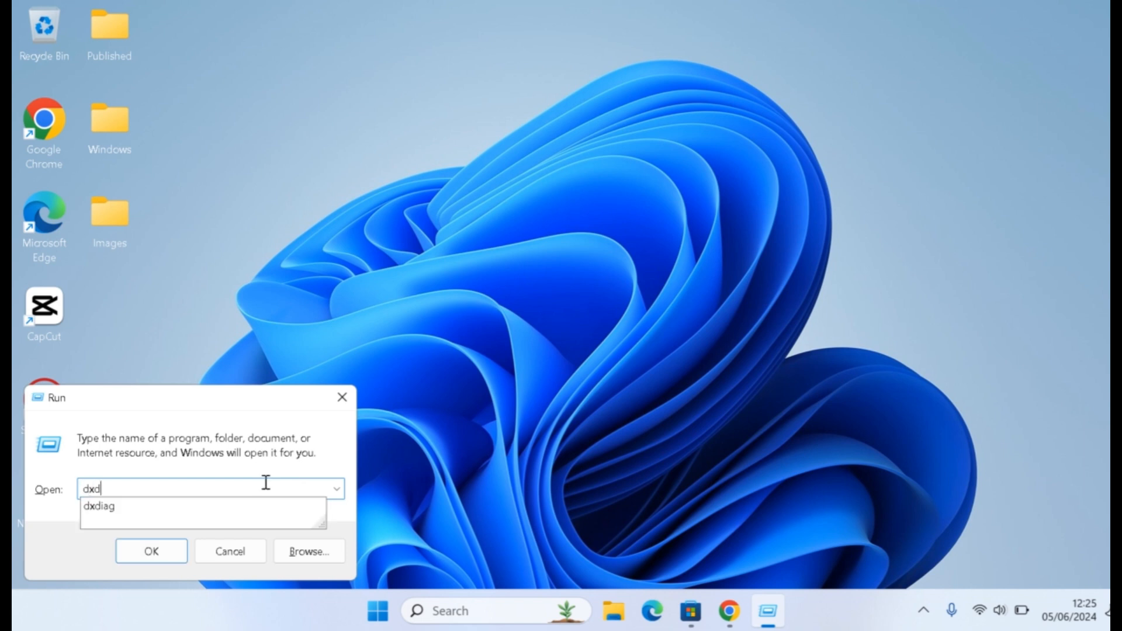
{"action": "type", "text": "ia"}
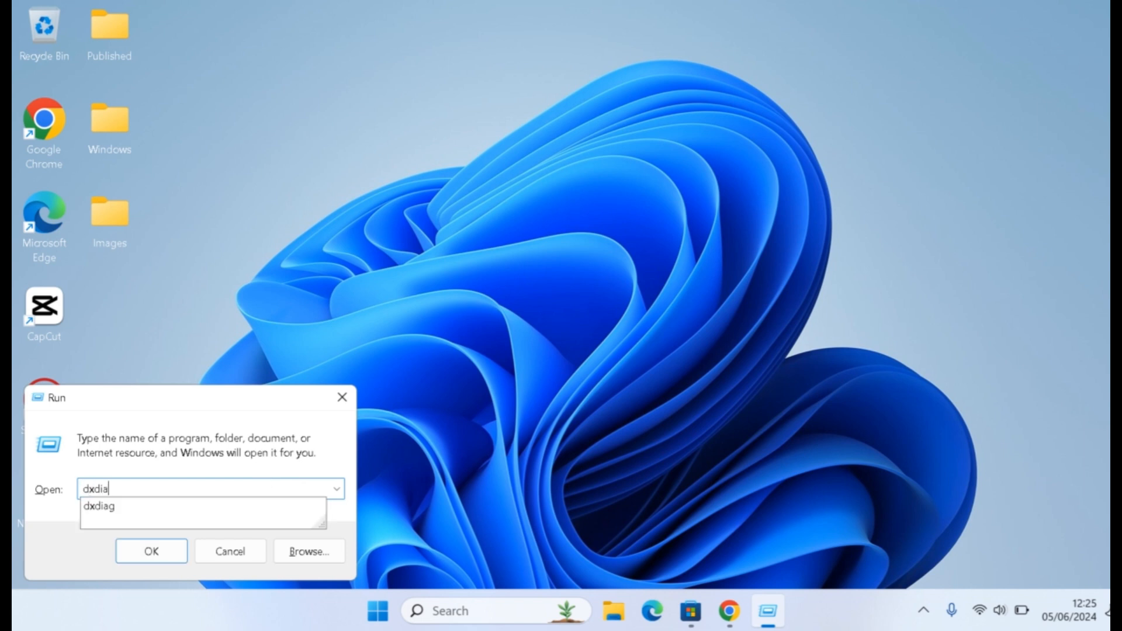
{"action": "left_click", "coordinate": [98, 506]}
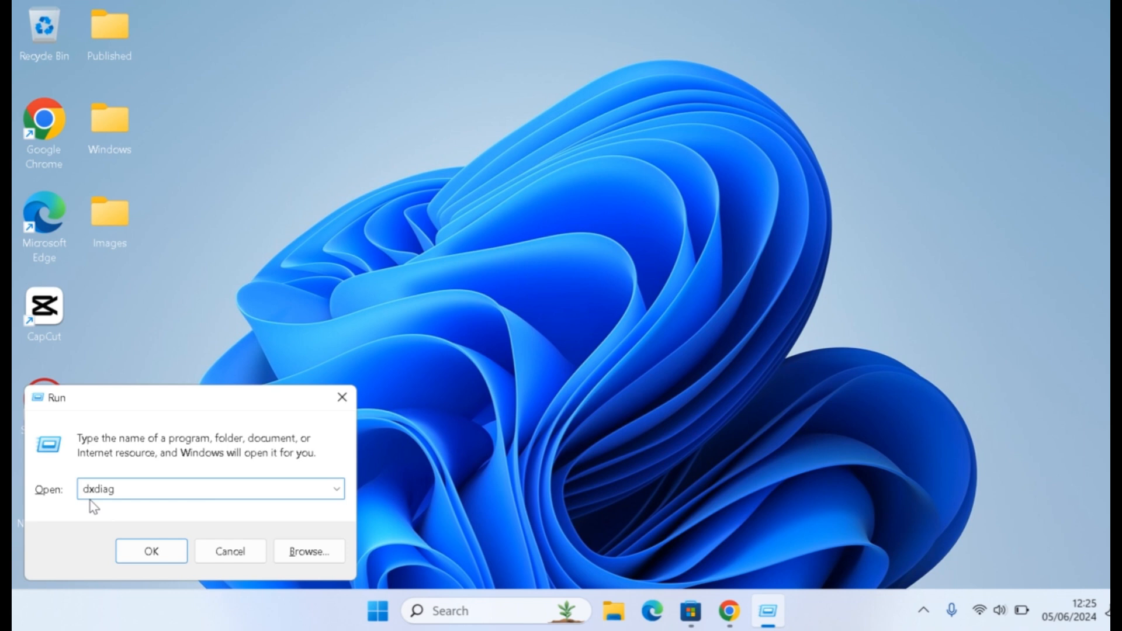
{"action": "left_click", "coordinate": [150, 551]}
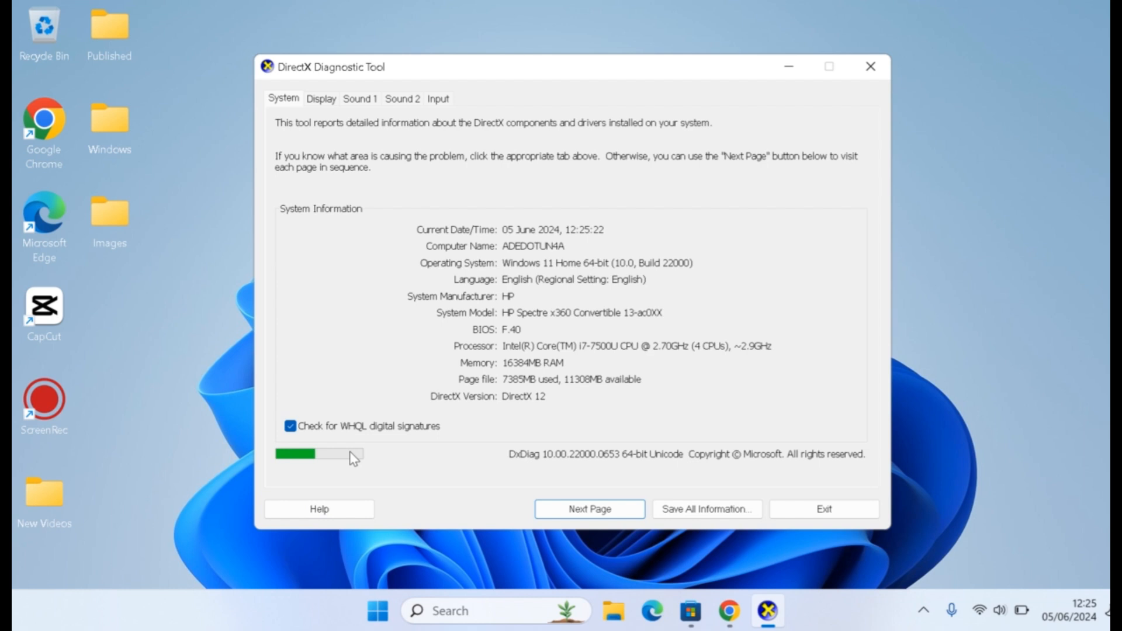
{"action": "mouse_move", "coordinate": [565, 91]}
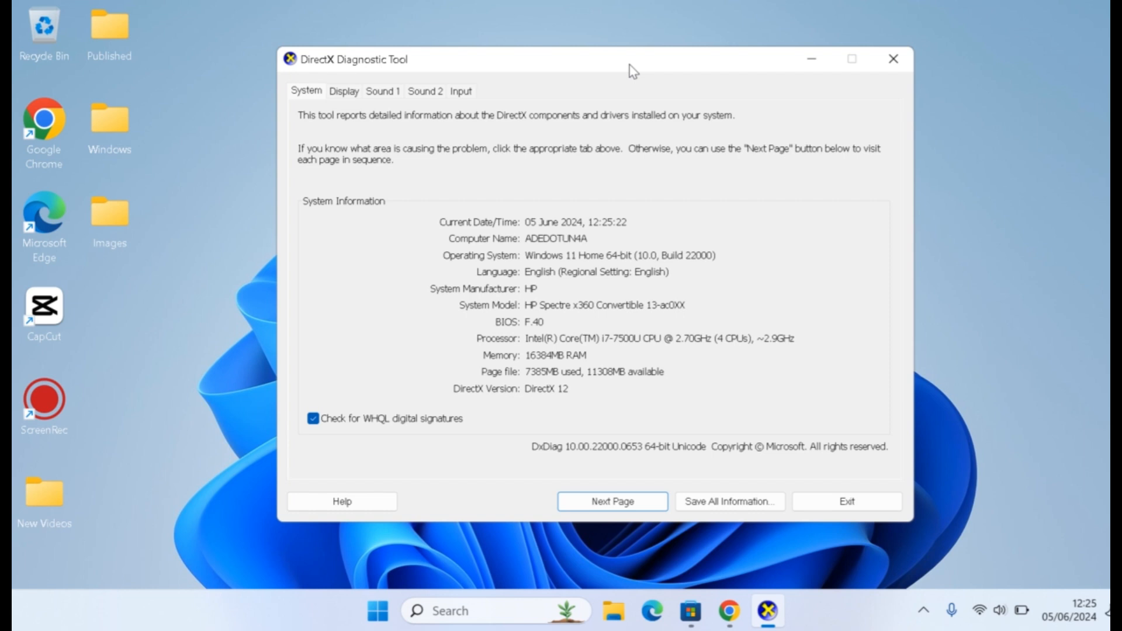
{"action": "mouse_move", "coordinate": [552, 287]}
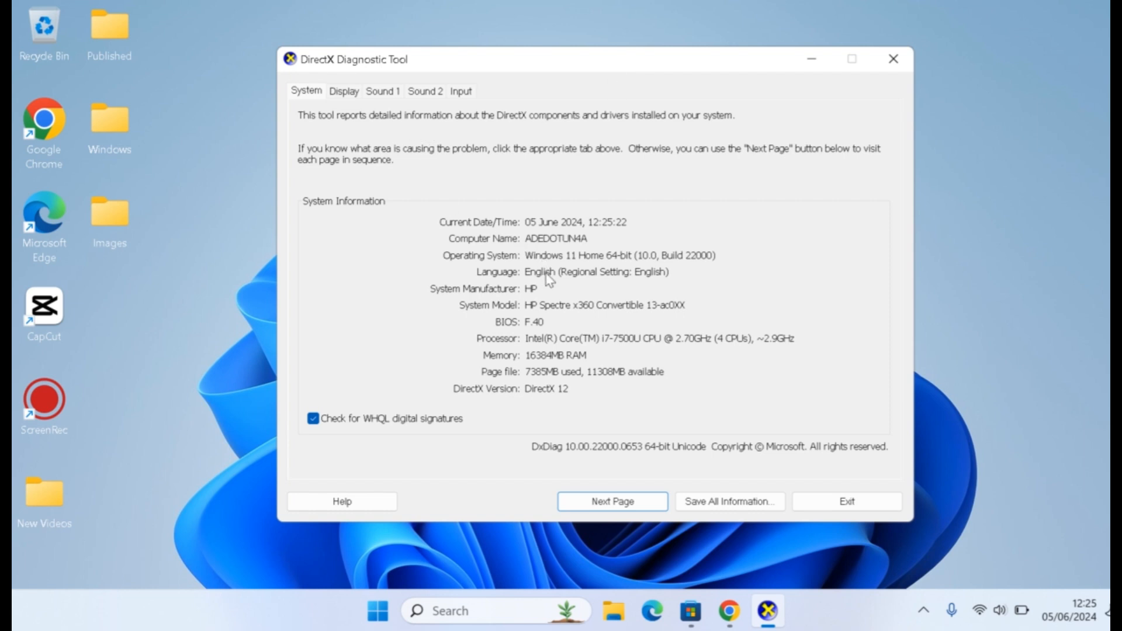
{"action": "mouse_move", "coordinate": [519, 341]}
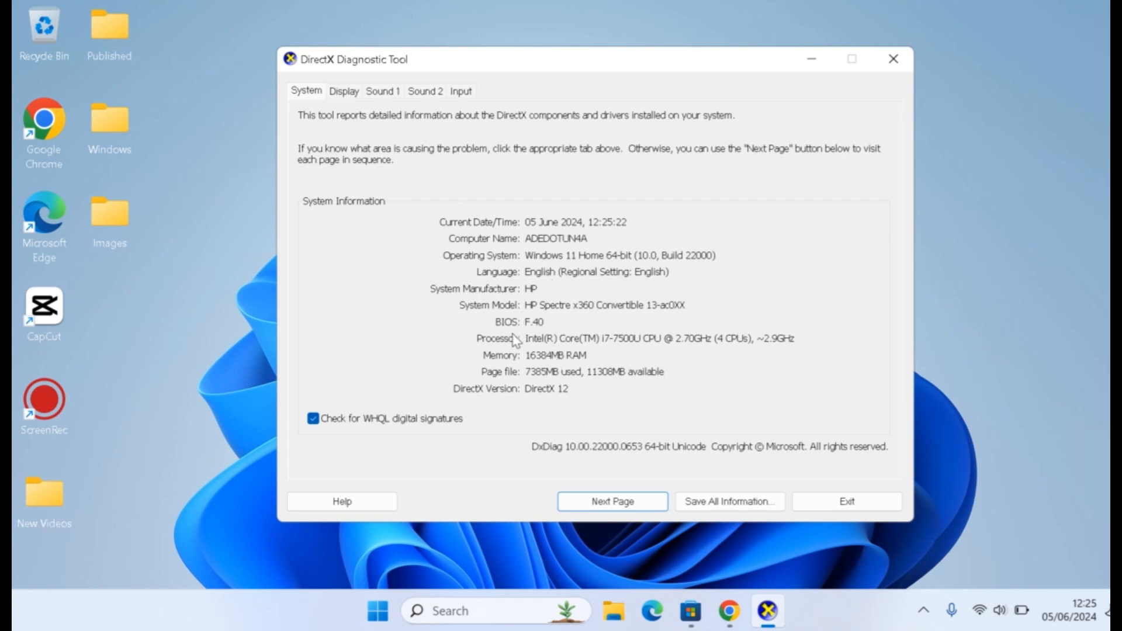
{"action": "mouse_move", "coordinate": [404, 229]}
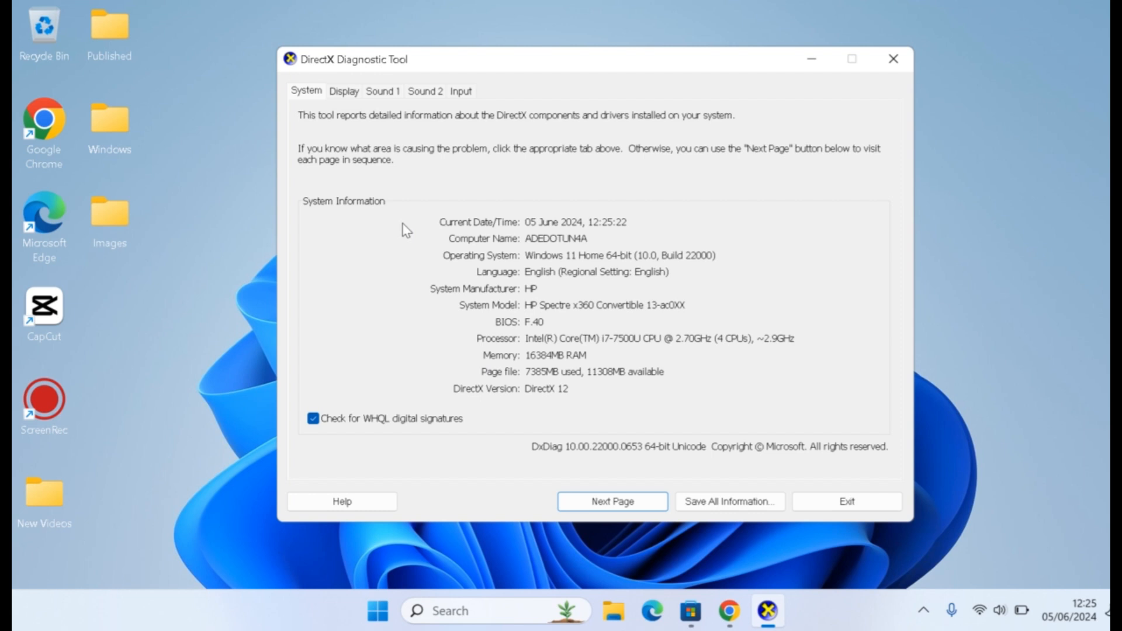
{"action": "mouse_move", "coordinate": [356, 122]}
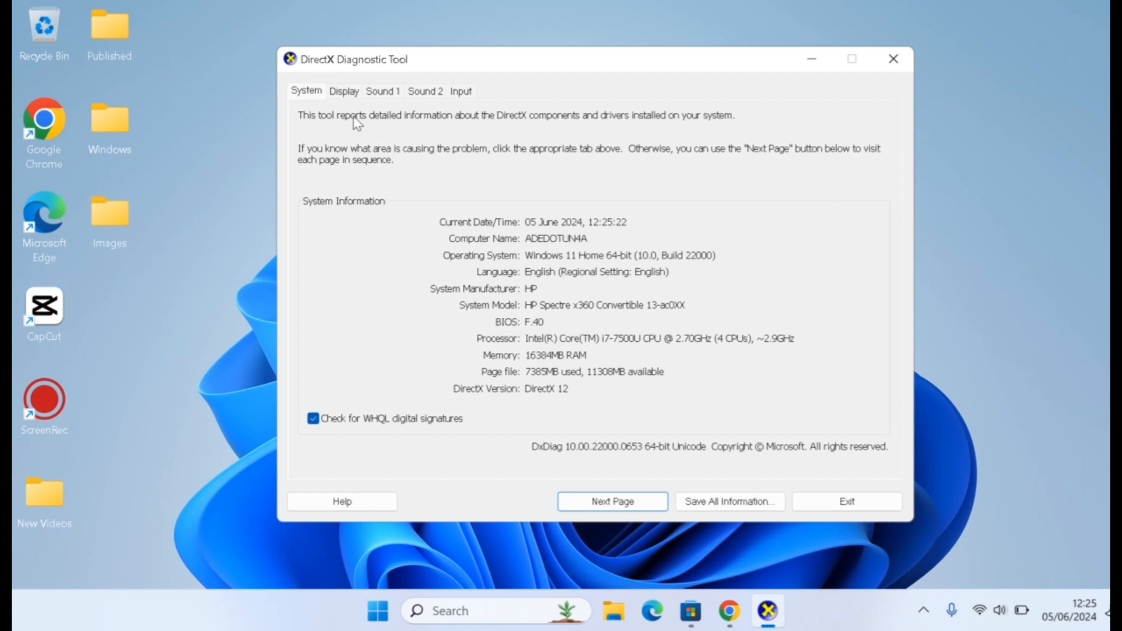
Show the Display details for the Intel(R) HD Graphics 620 device and driver.
{"action": "left_click", "coordinate": [344, 91]}
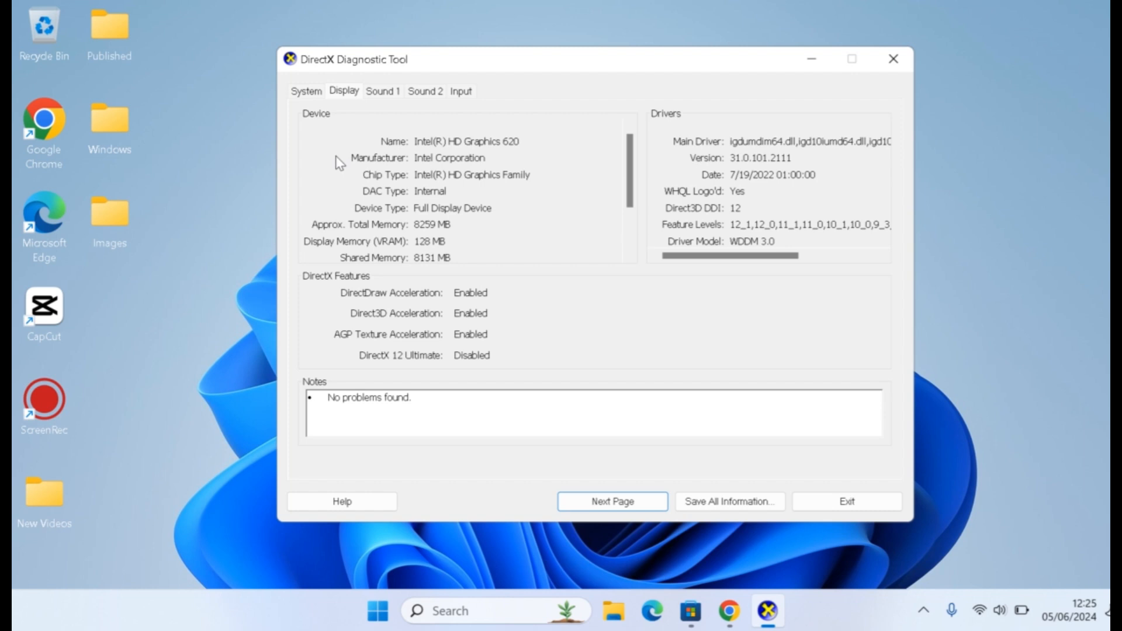
{"action": "mouse_move", "coordinate": [479, 217]}
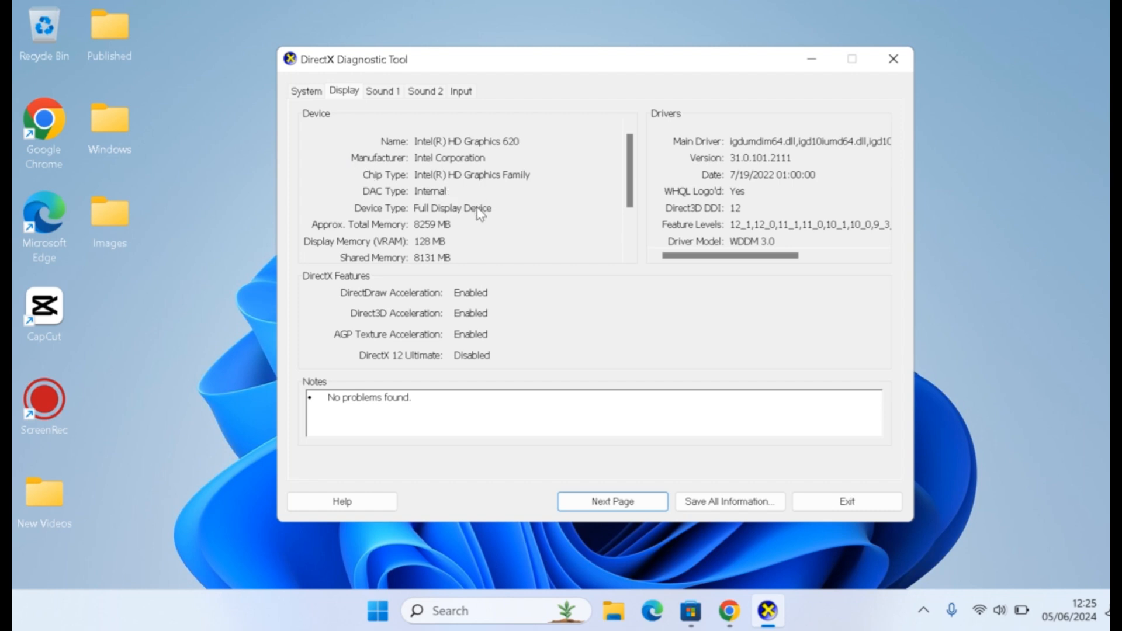
{"action": "mouse_move", "coordinate": [589, 208]}
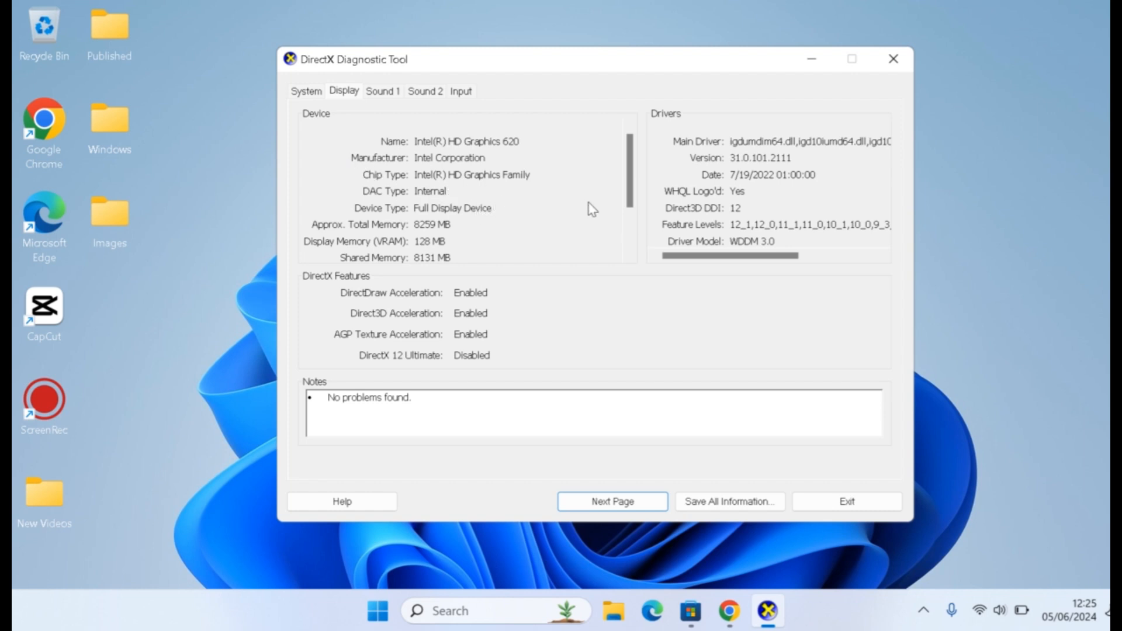
{"action": "mouse_move", "coordinate": [455, 168]}
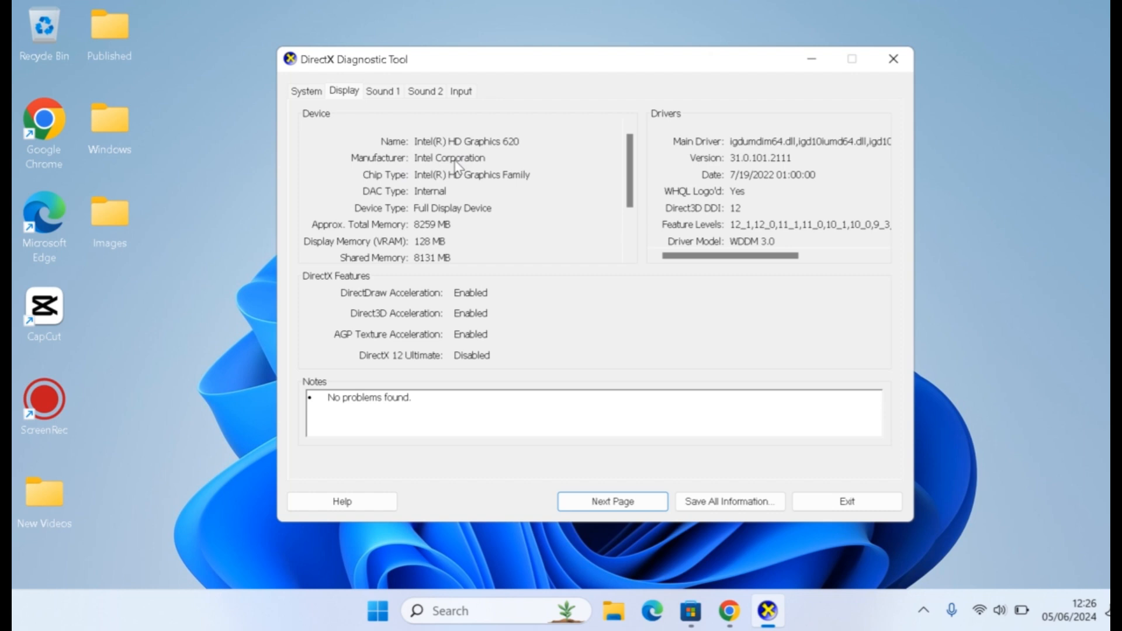
{"action": "mouse_move", "coordinate": [471, 161]}
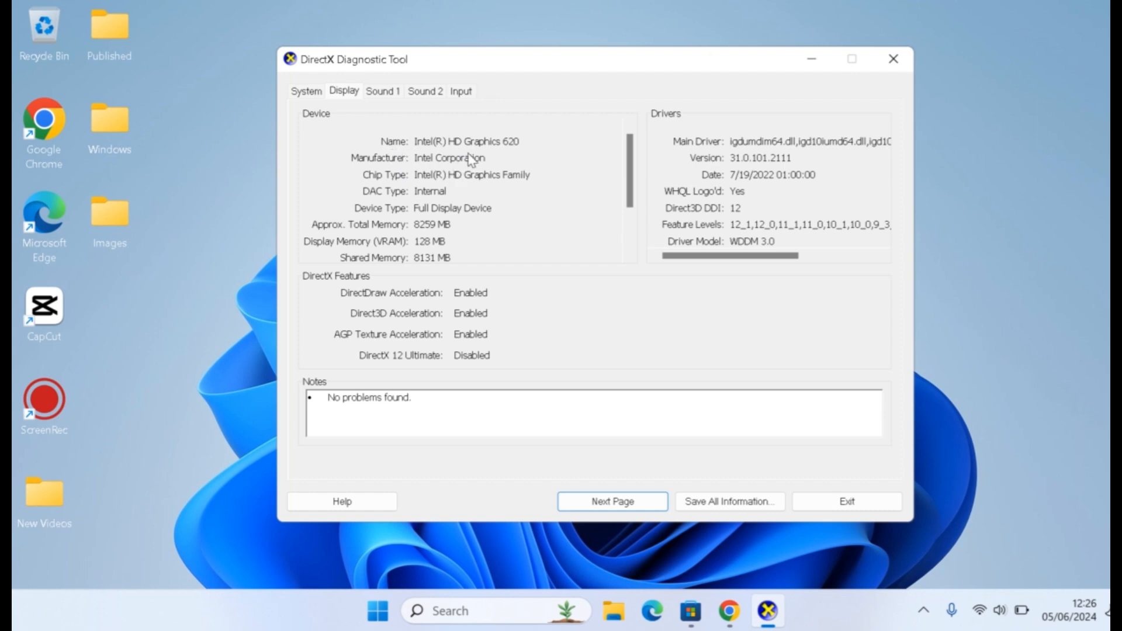
{"action": "mouse_move", "coordinate": [393, 161]}
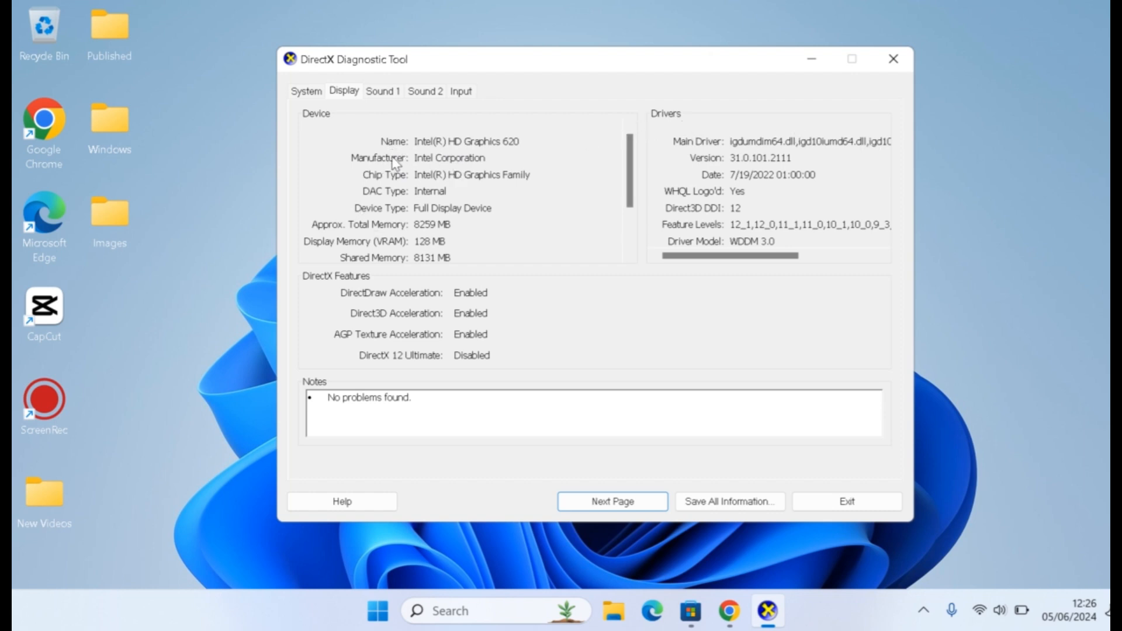
{"action": "mouse_move", "coordinate": [518, 151]}
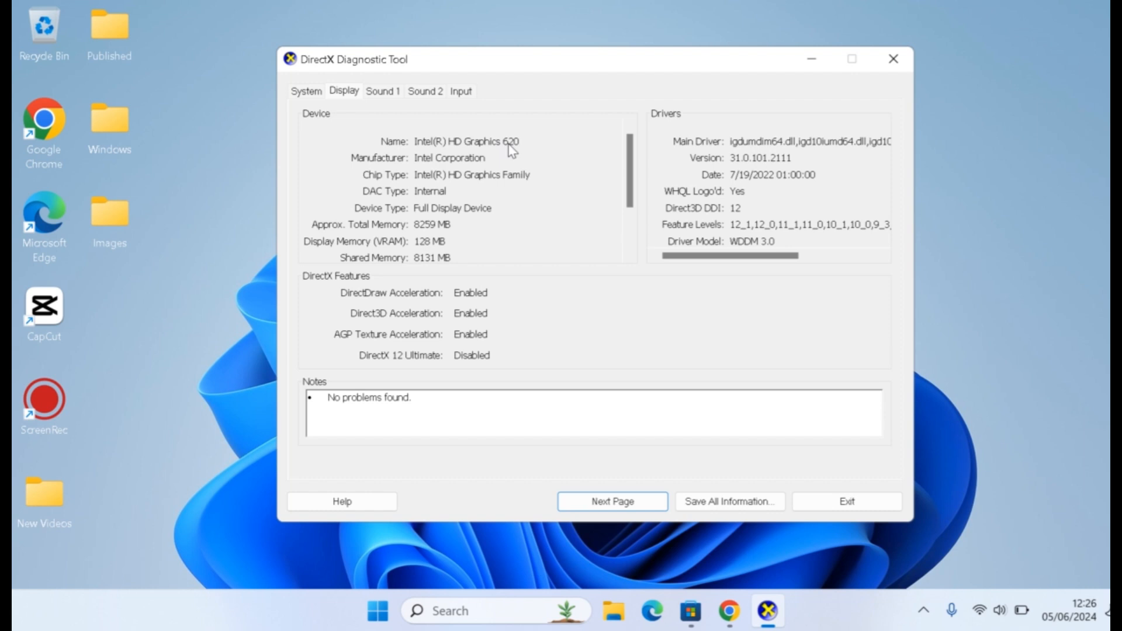
{"action": "mouse_move", "coordinate": [423, 177]}
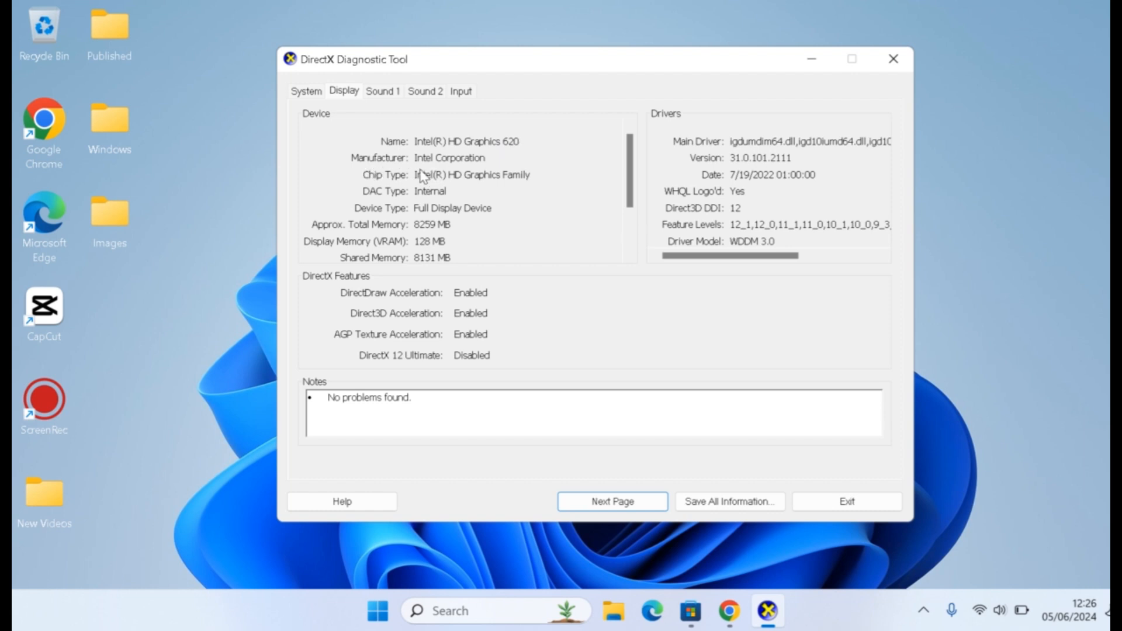
{"action": "mouse_move", "coordinate": [437, 189]}
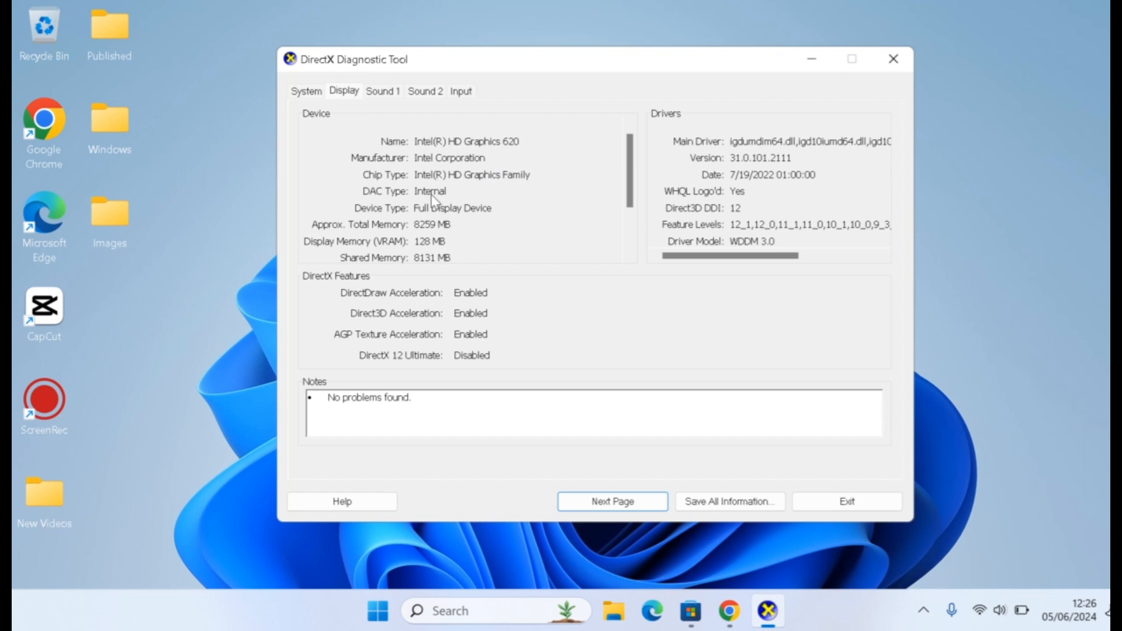
{"action": "mouse_move", "coordinate": [409, 222]}
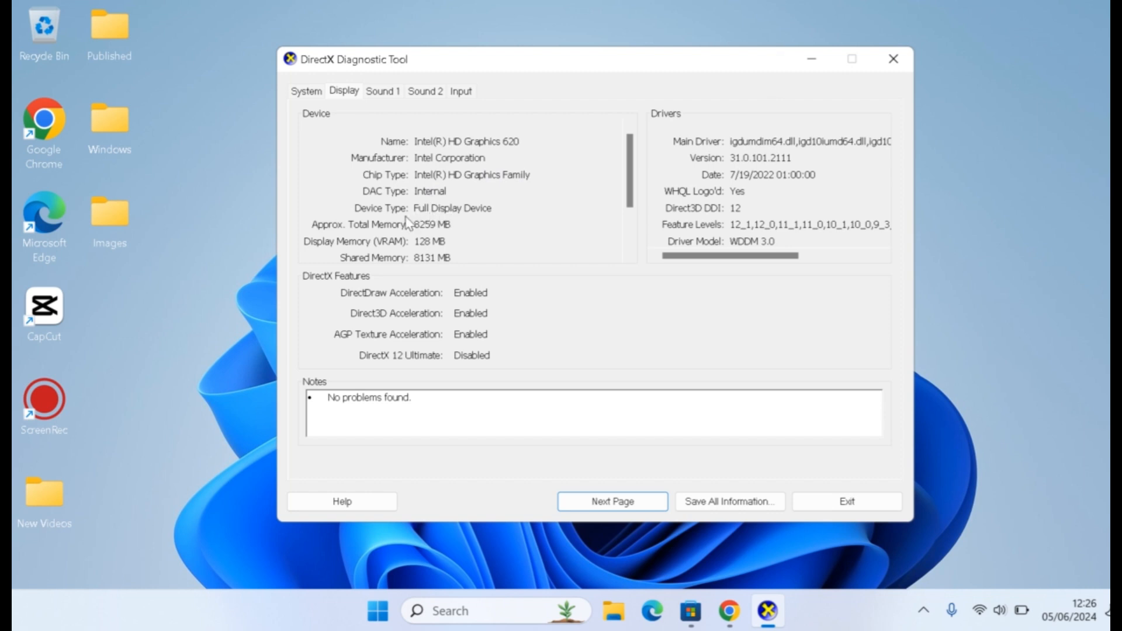
{"action": "mouse_move", "coordinate": [426, 241]}
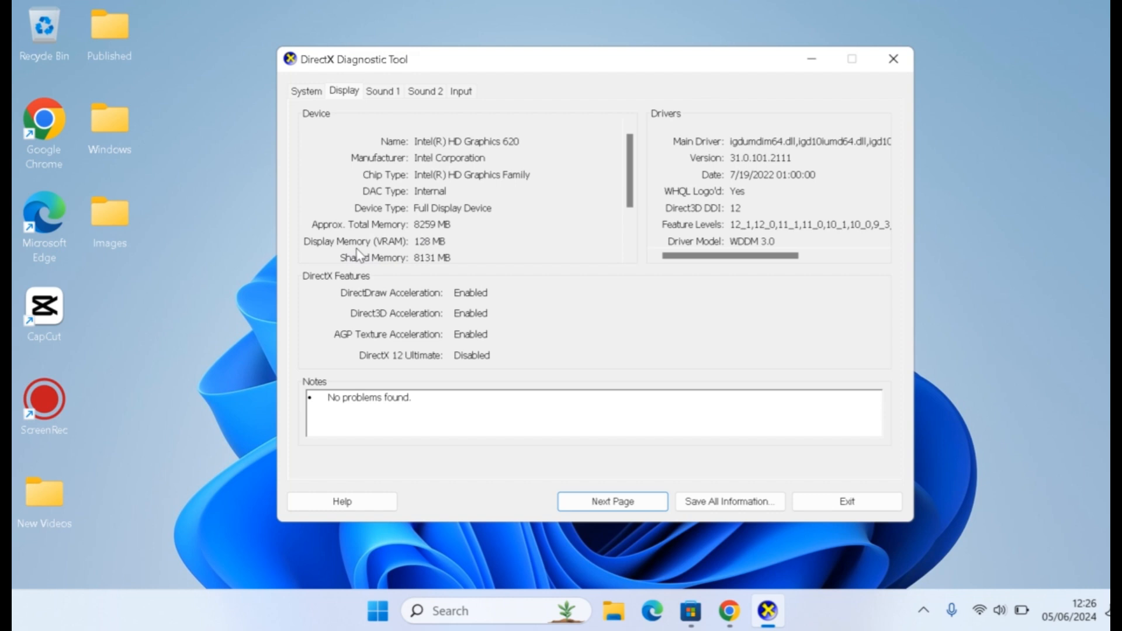
{"action": "mouse_move", "coordinate": [439, 251]}
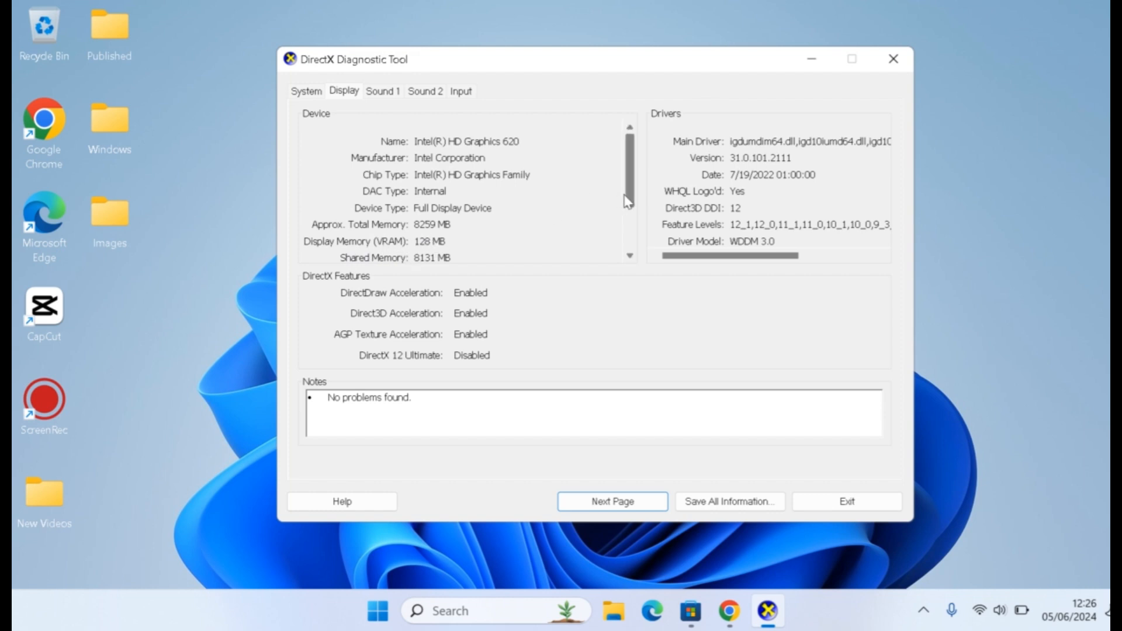
Scroll the Device panel to the 1920 x 1080 (60Hz) mode, Generic PnP Monitor and HDR status.
{"action": "scroll", "scroll_direction": "down", "scroll_amount": 3}
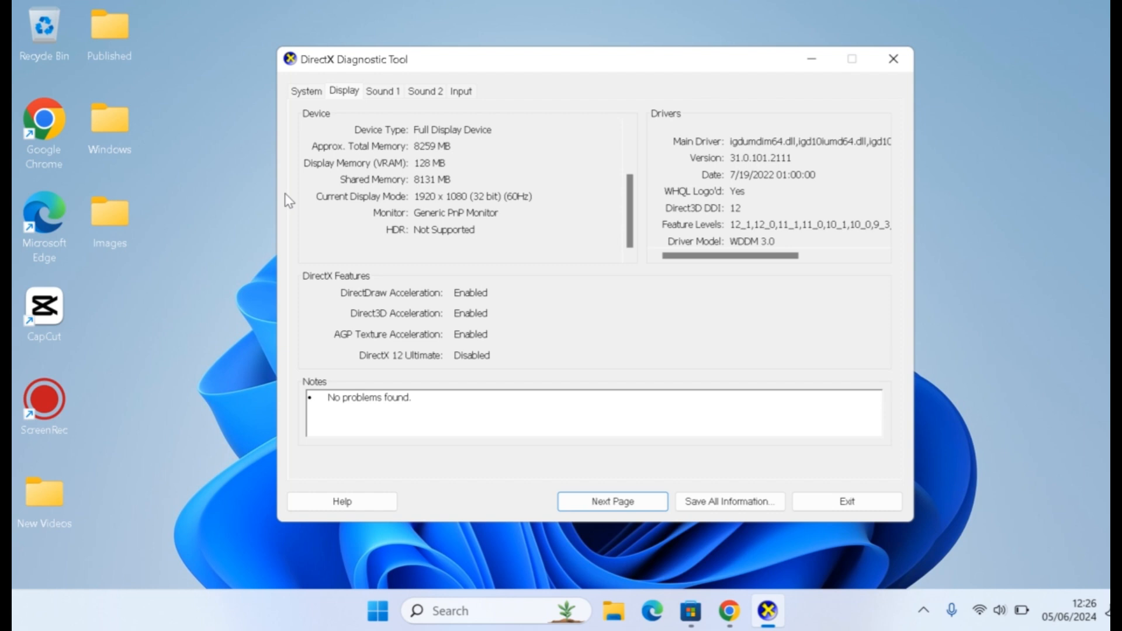
{"action": "mouse_move", "coordinate": [433, 211]}
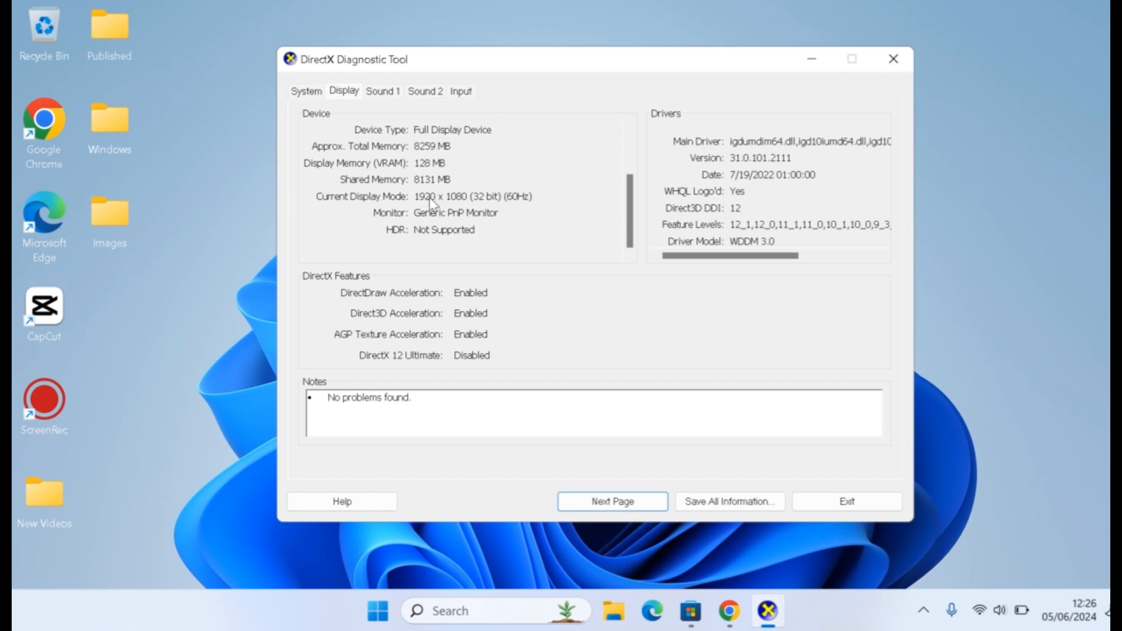
{"action": "mouse_move", "coordinate": [533, 191]}
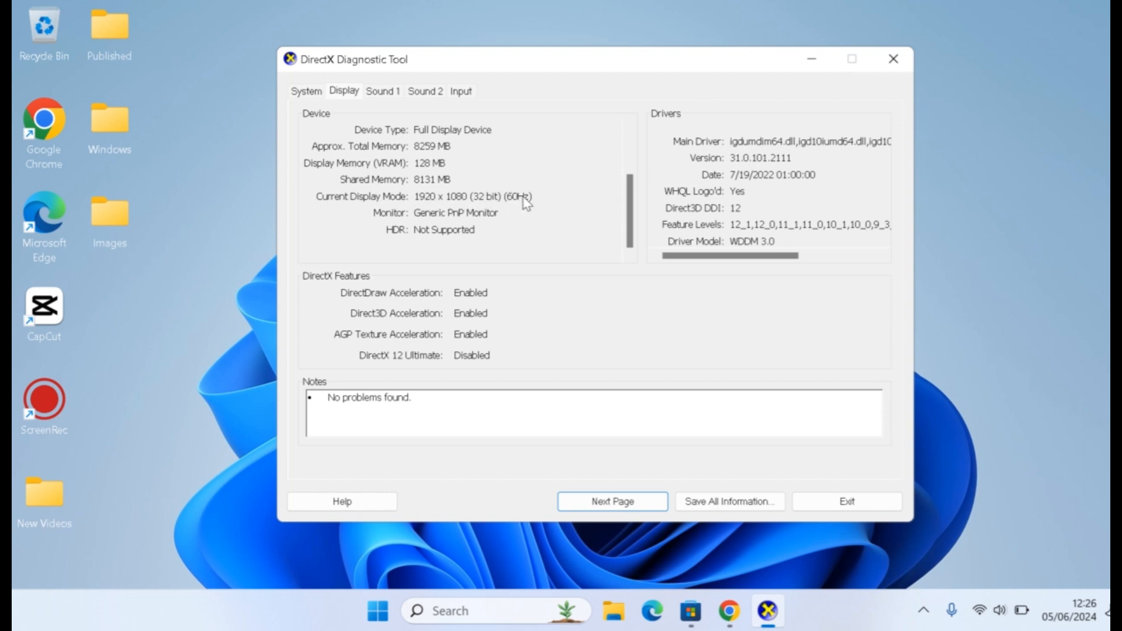
{"action": "mouse_move", "coordinate": [543, 209]}
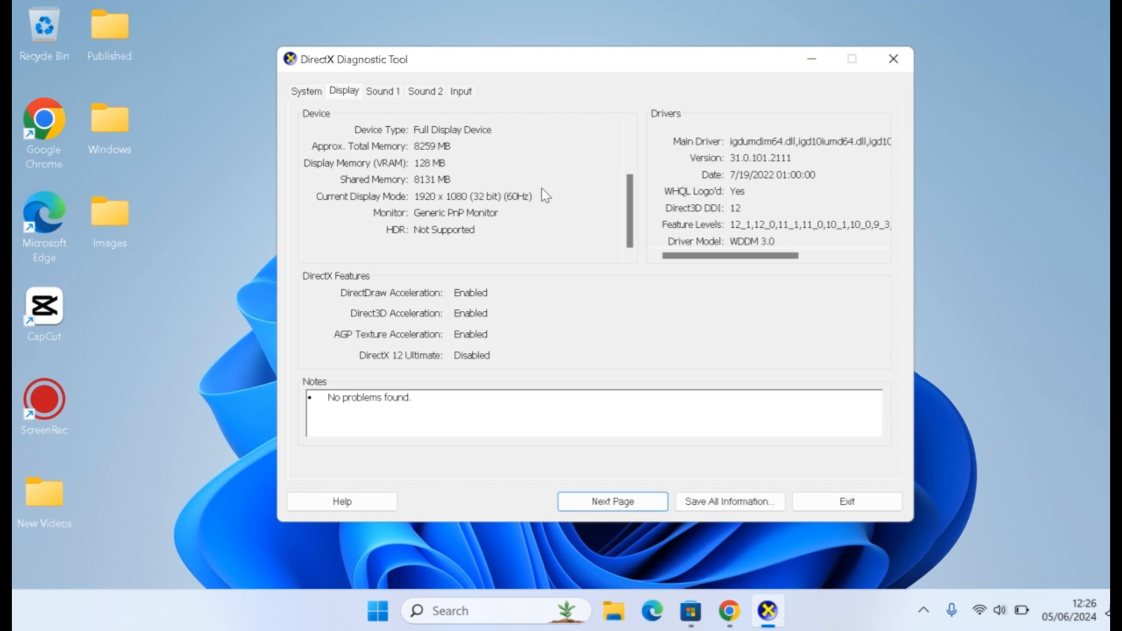
{"action": "mouse_move", "coordinate": [620, 231]}
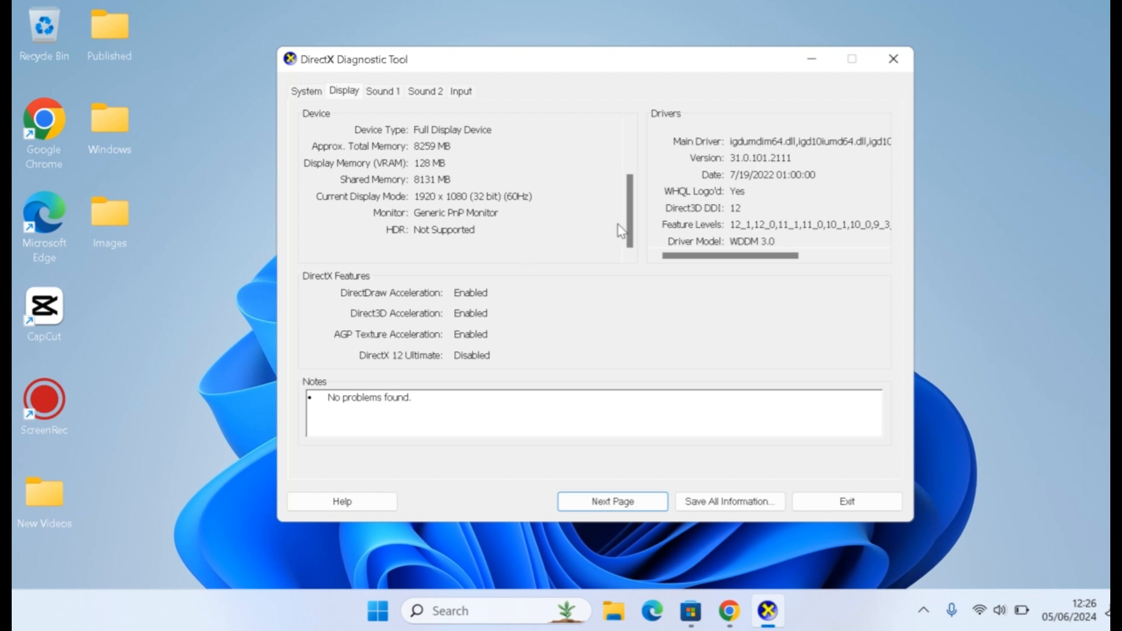